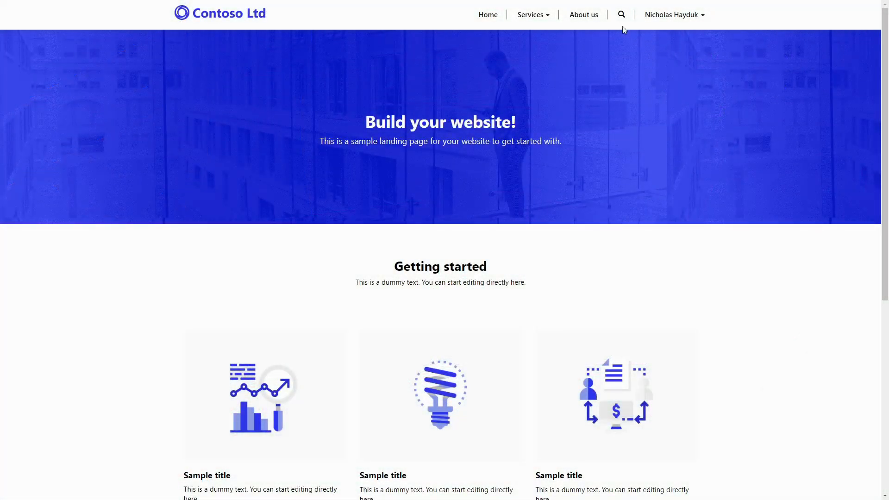
# Search the portal site for 'product' and view the two web page results.
pyautogui.click(621, 13)
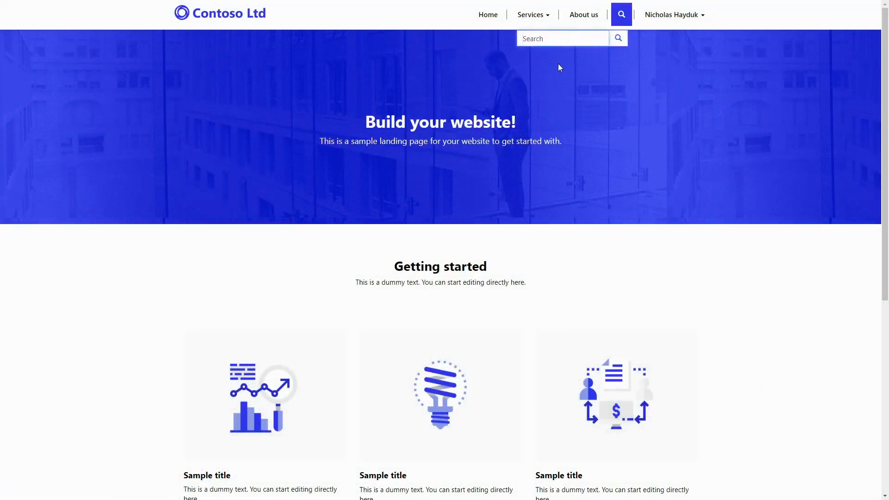
pyautogui.write('product')
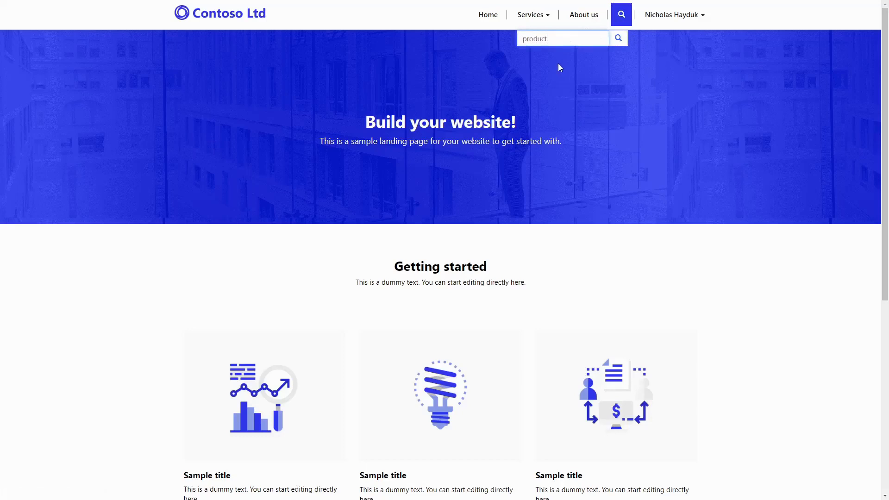
pyautogui.click(618, 38)
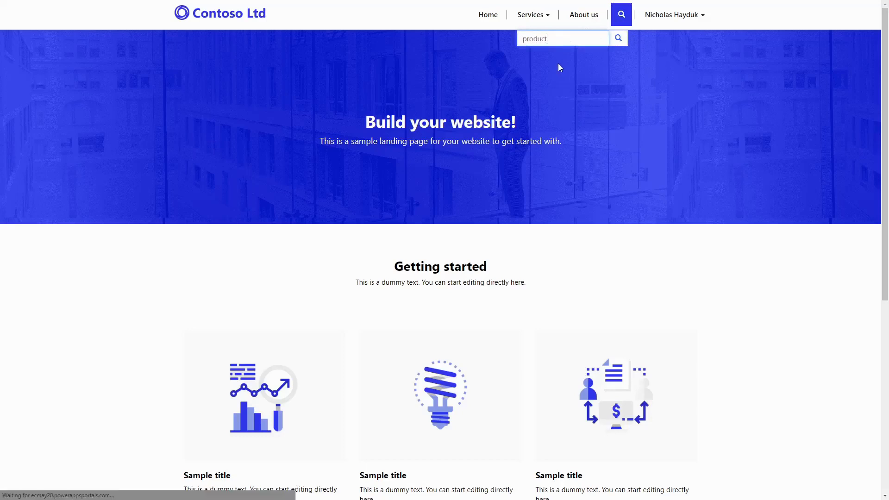
pyautogui.click(618, 38)
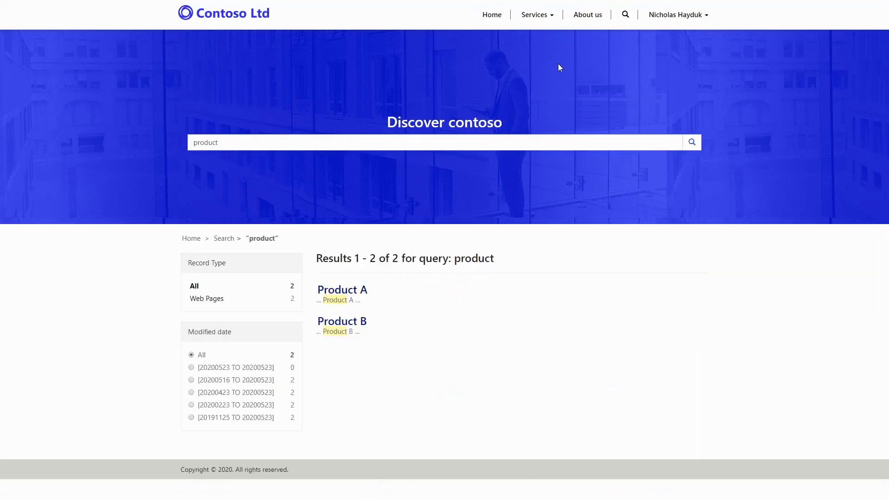
pyautogui.moveTo(177, 271)
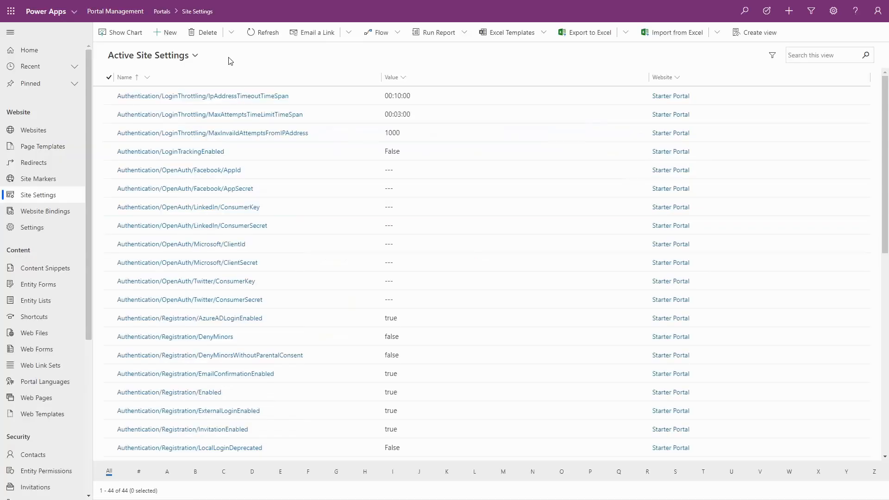
# Create site setting Search/EnableAdditionalEntities for Starter Portal with value true and save it.
pyautogui.click(165, 32)
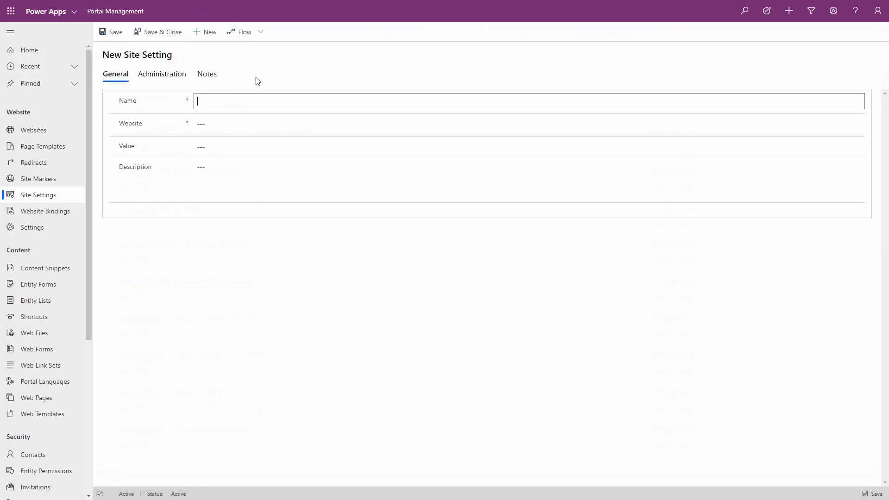
pyautogui.write('Search/EnableAdditionalEntities')
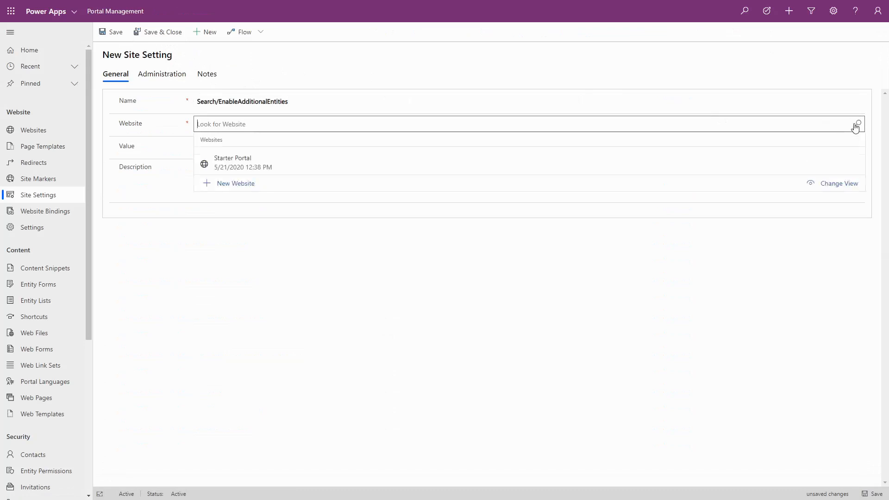
pyautogui.click(231, 161)
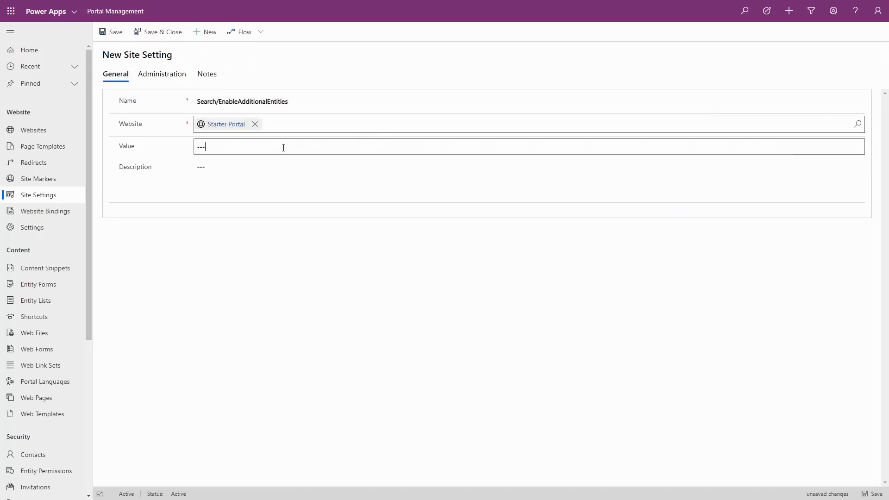
pyautogui.write('true')
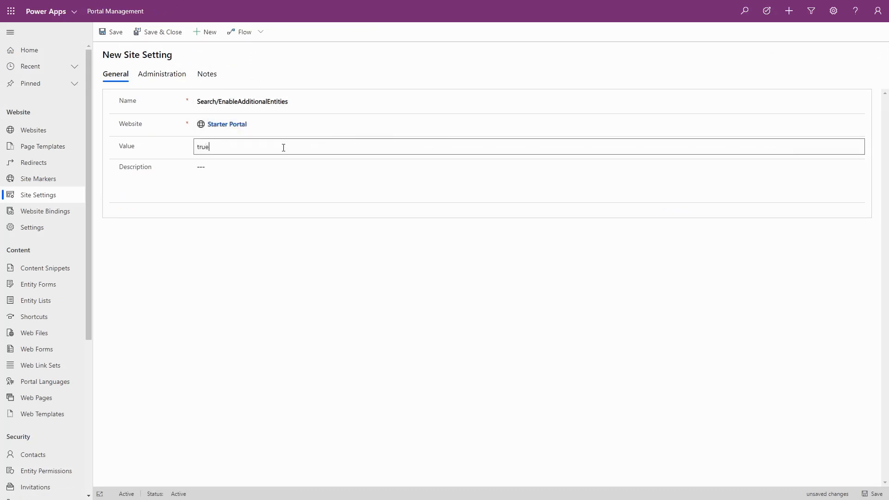
pyautogui.click(157, 32)
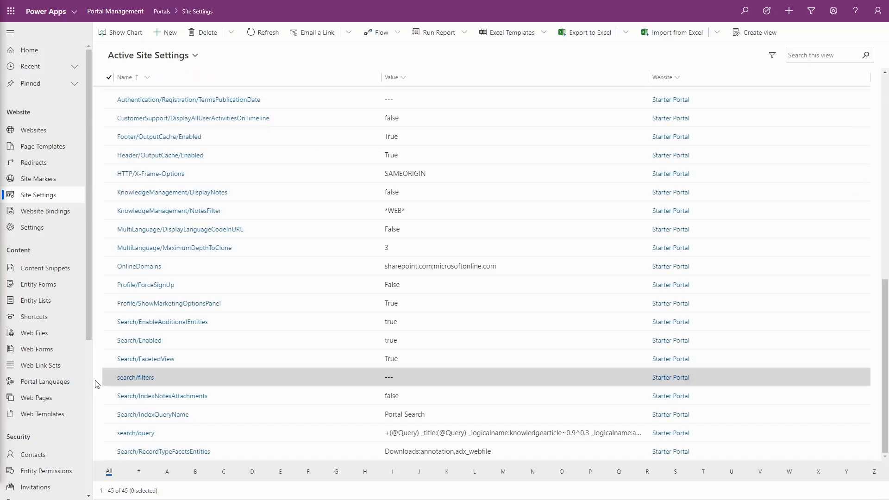
# Set the search/filters site setting value to 'Product Reviews:new_productreview'.
pyautogui.click(135, 377)
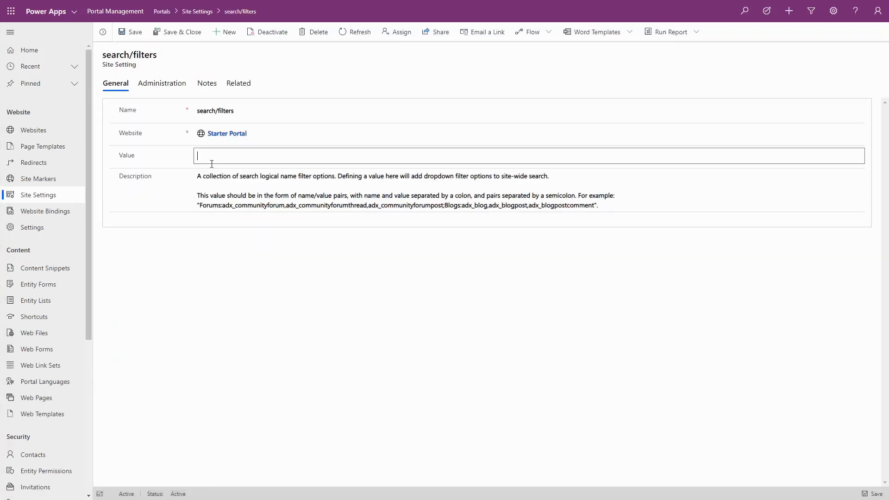
pyautogui.write('Prod')
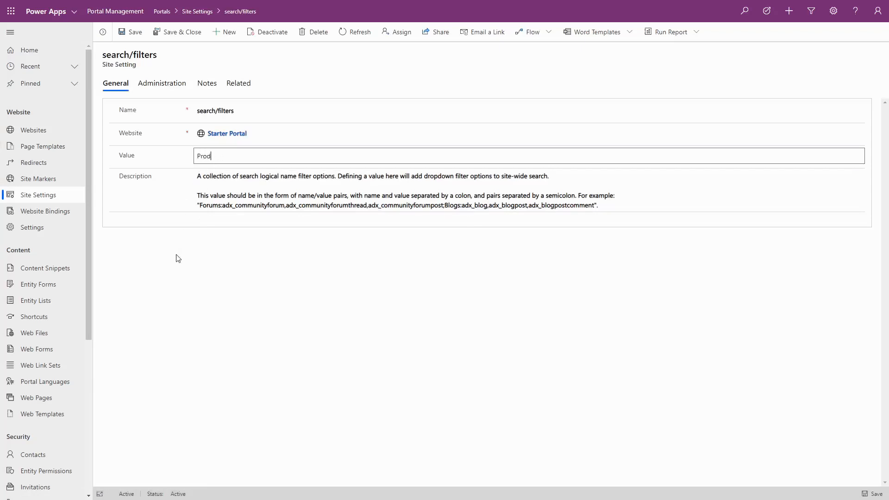
pyautogui.write('uct Review')
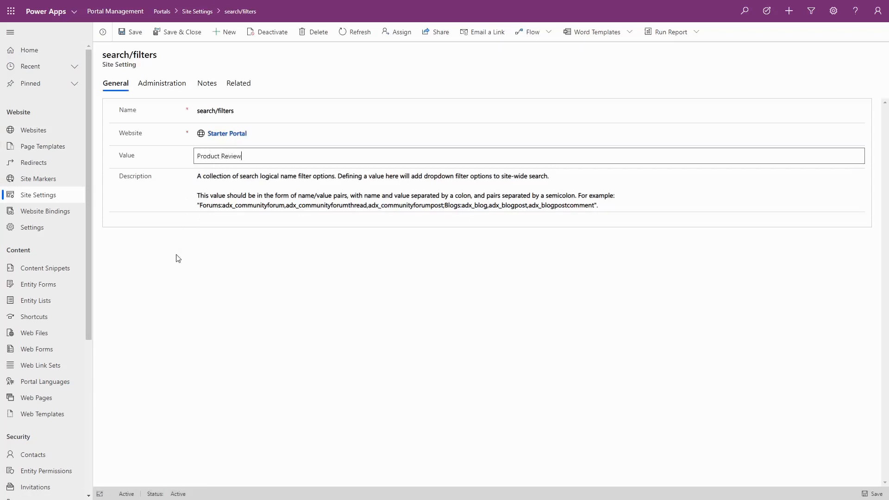
pyautogui.write('s:')
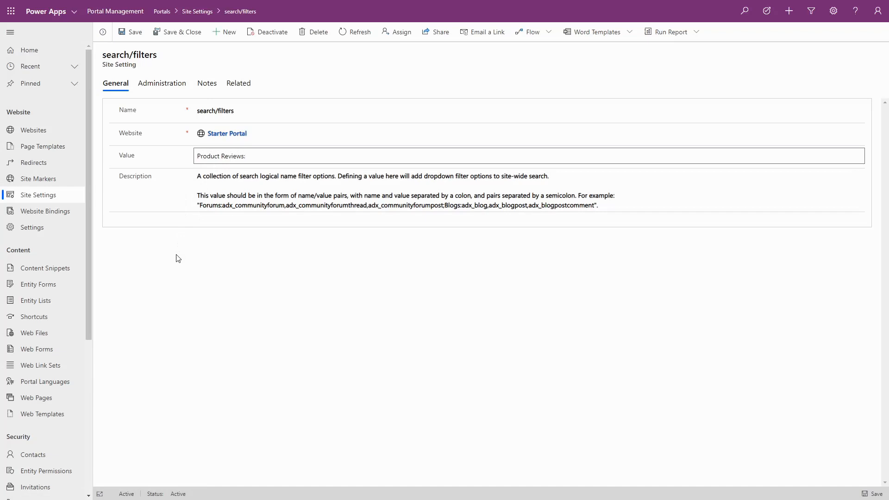
pyautogui.write('new_productreview')
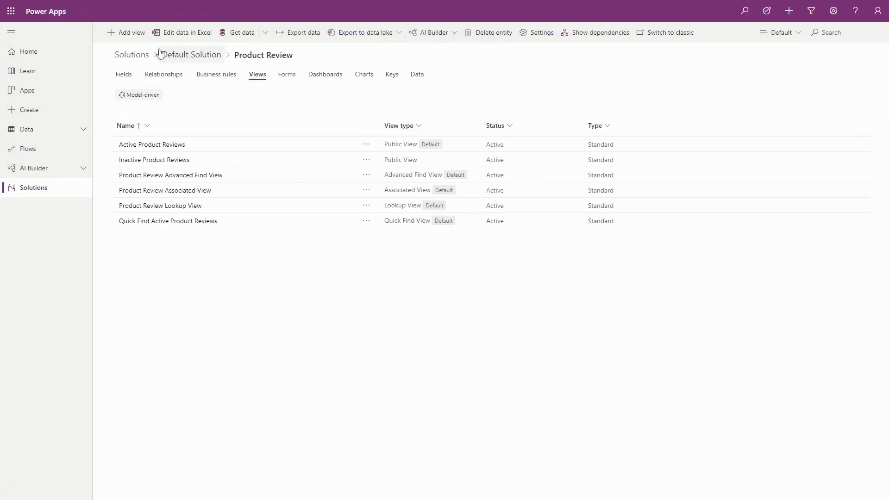
# Create a new Product Review view named 'Portal Search'.
pyautogui.click(127, 32)
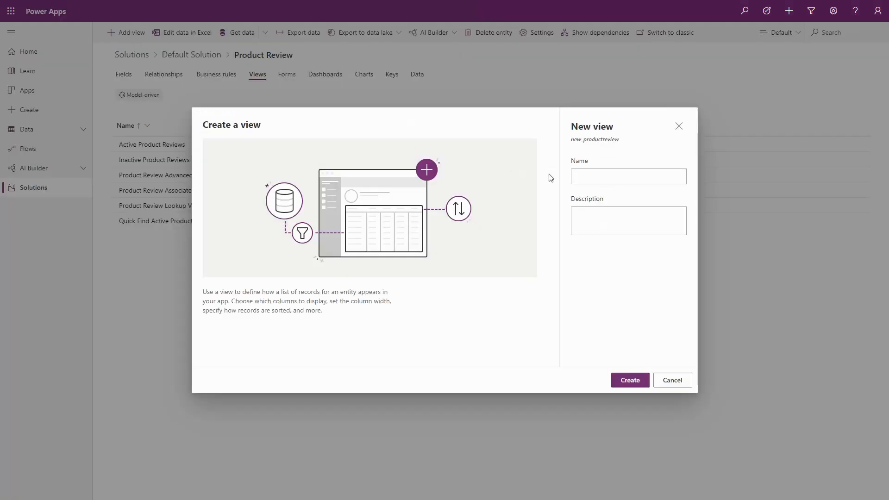
pyautogui.write('Portal Search')
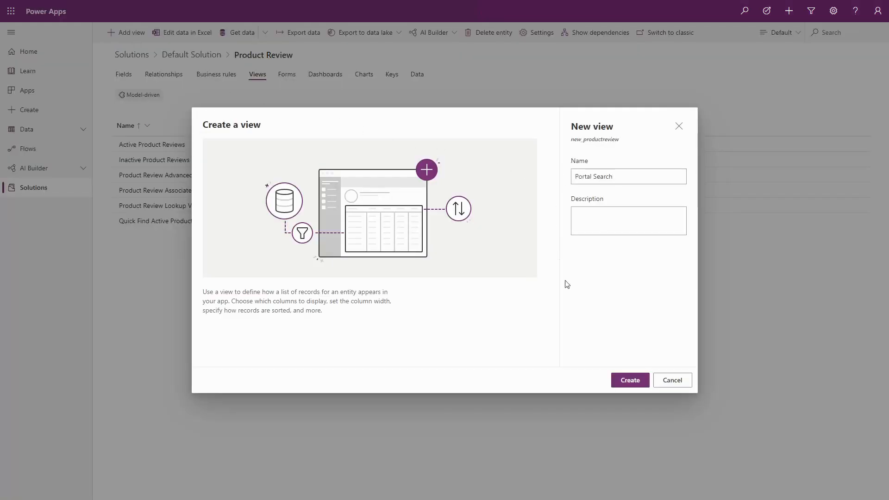
pyautogui.click(629, 380)
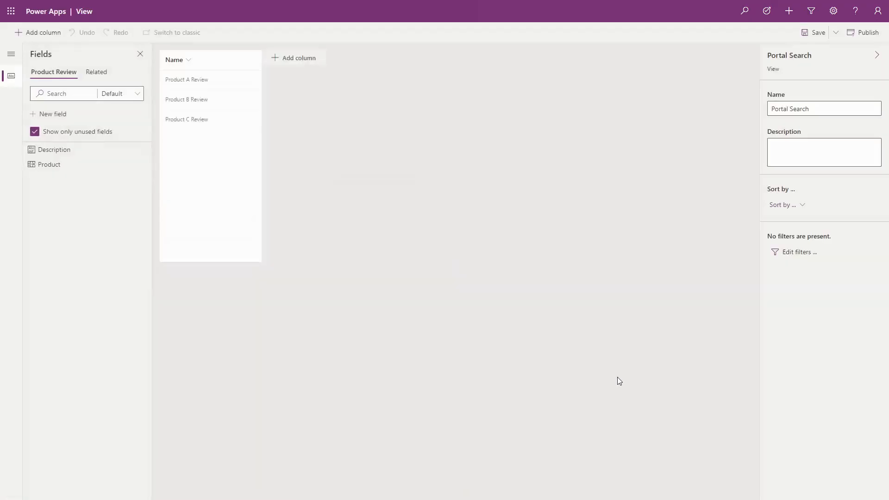
pyautogui.moveTo(400, 264)
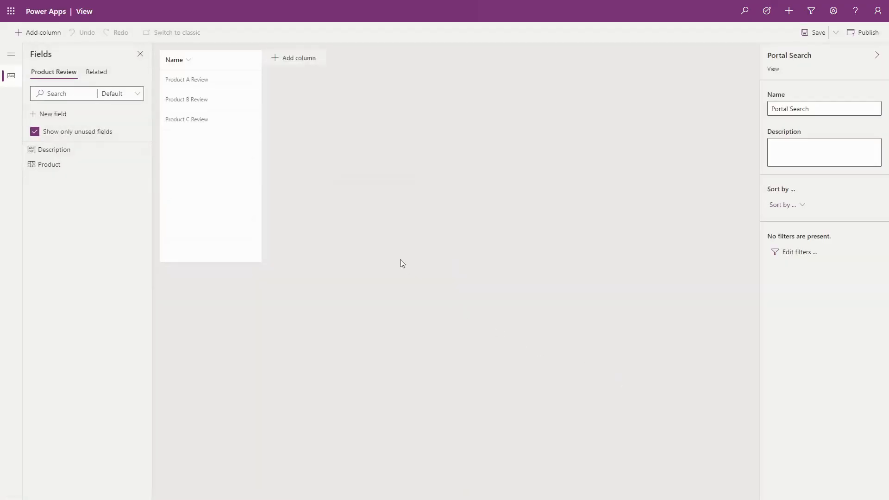
pyautogui.moveTo(249, 41)
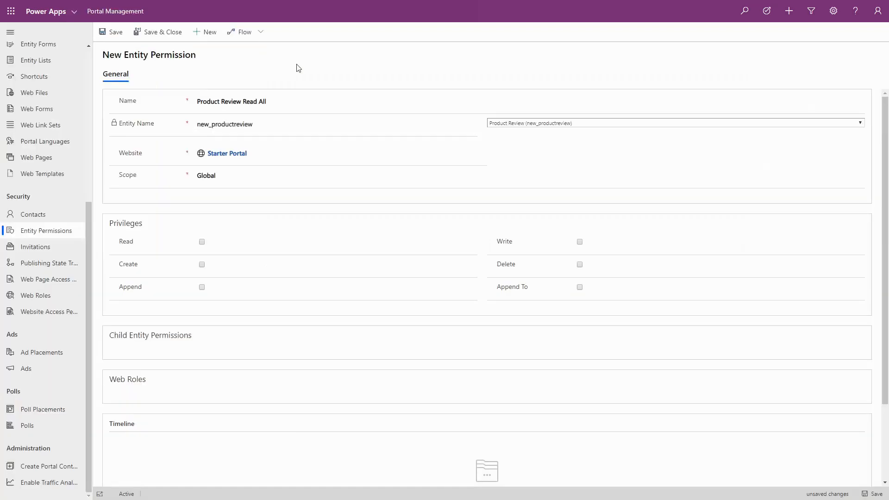
pyautogui.moveTo(248, 60)
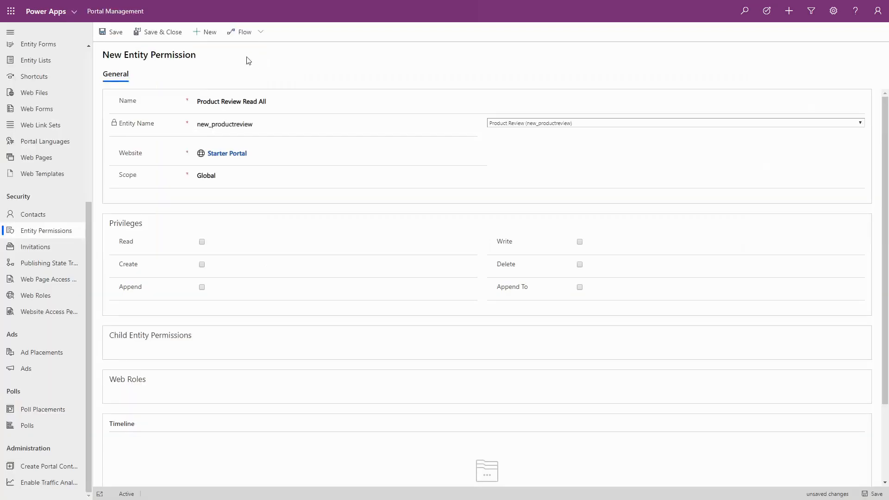
pyautogui.moveTo(202, 54)
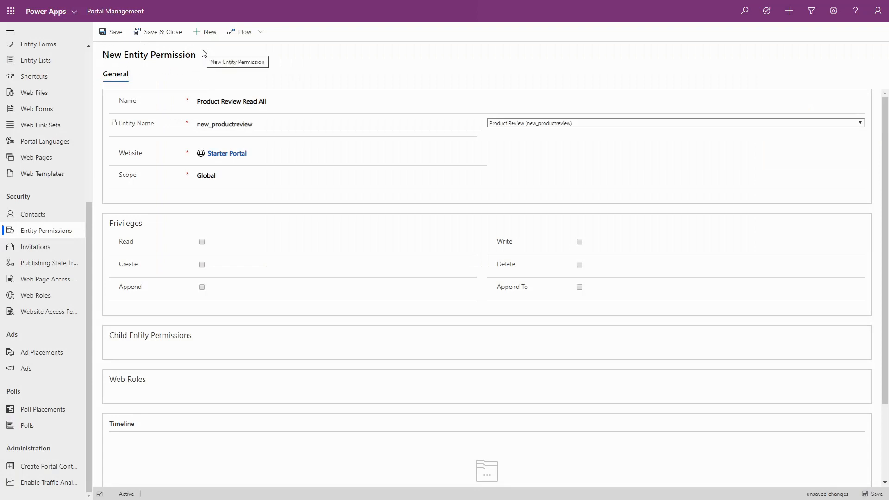
pyautogui.moveTo(327, 60)
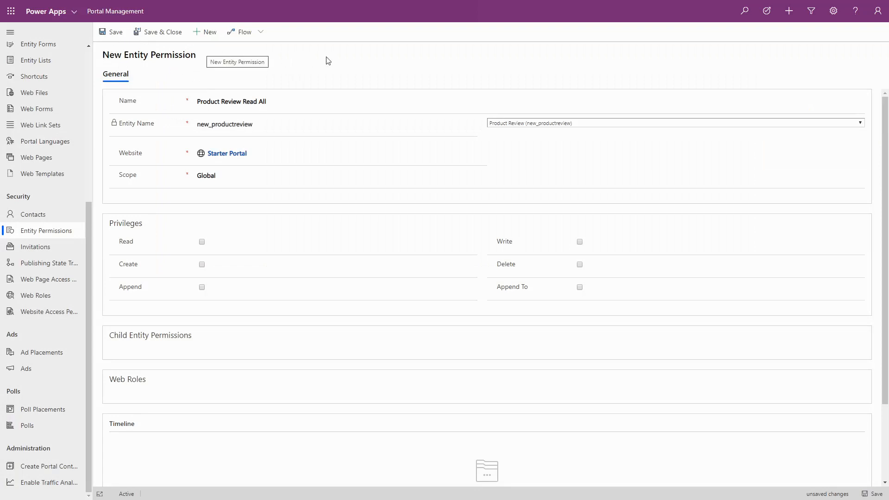
# Enable the Read privilege on the Product Review Read All entity permission.
pyautogui.click(201, 241)
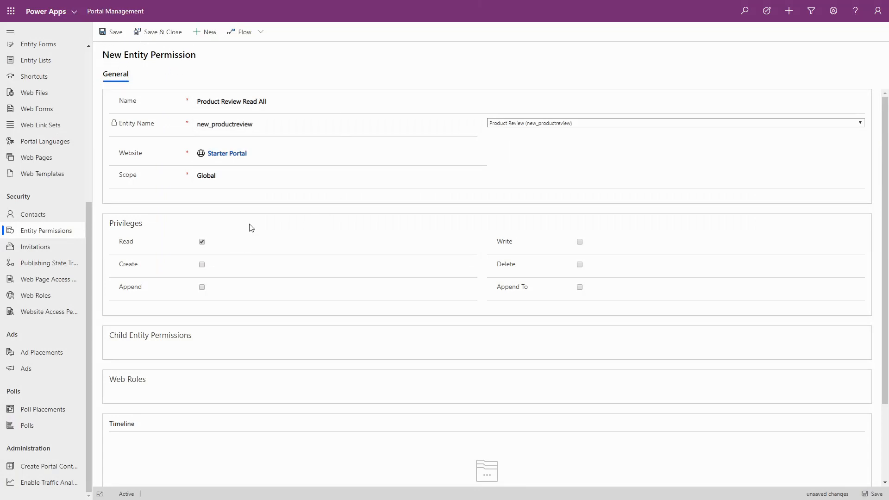
pyautogui.moveTo(261, 210)
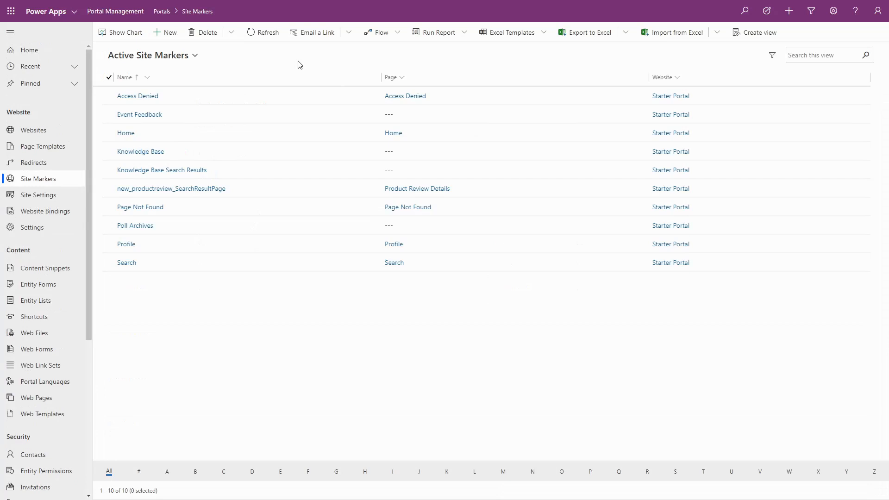
# View the new_productreview_SearchResultPage site marker, then go to the portal admin tools page.
pyautogui.click(170, 188)
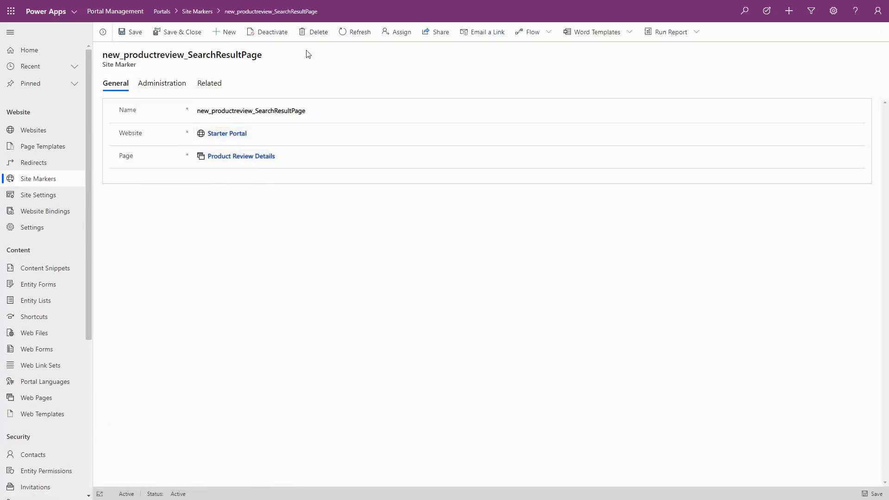
pyautogui.moveTo(288, 74)
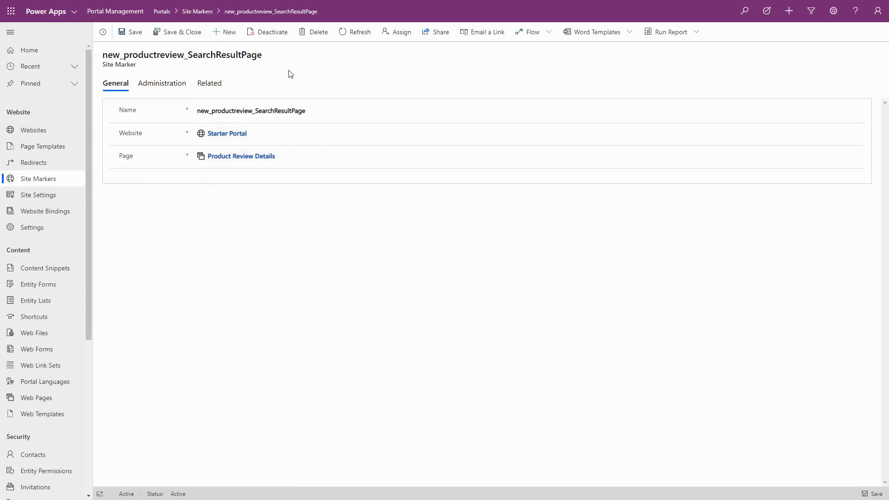
pyautogui.moveTo(254, 92)
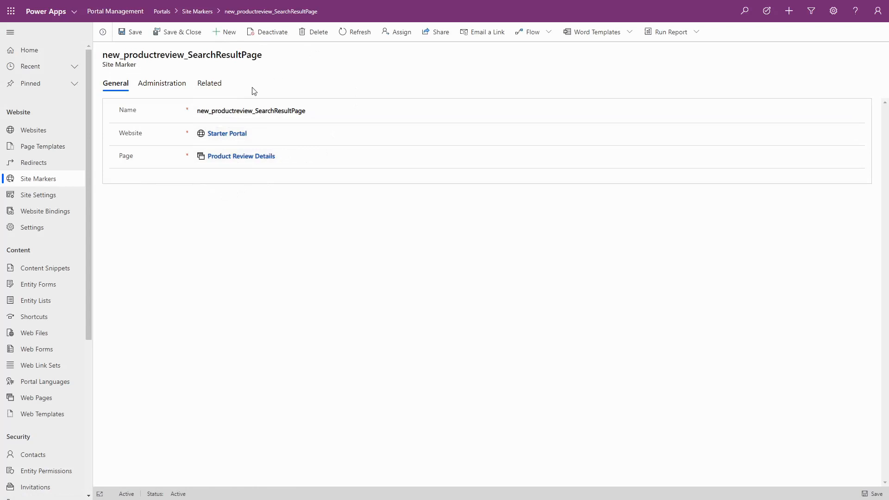
pyautogui.moveTo(268, 94)
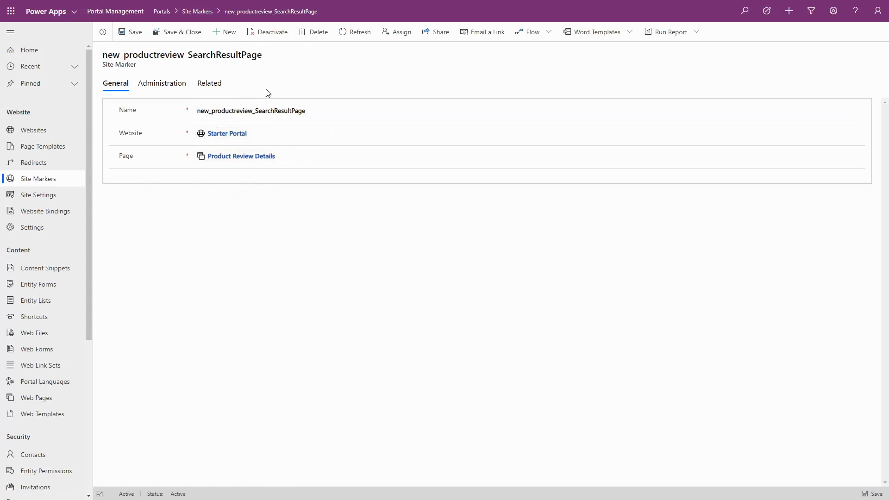
pyautogui.moveTo(305, 92)
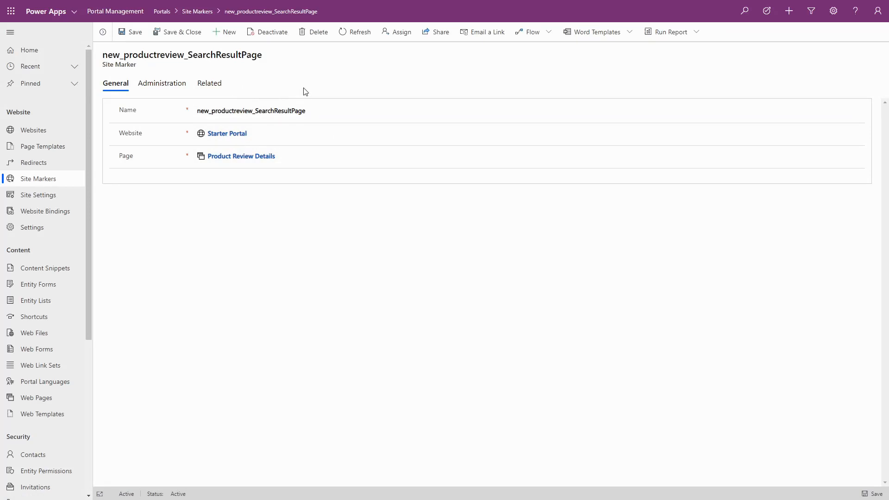
pyautogui.moveTo(245, 187)
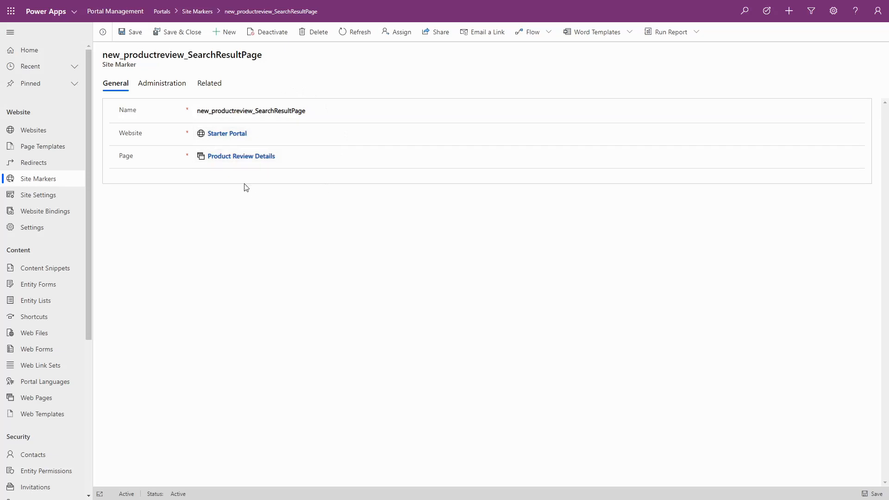
pyautogui.click(241, 155)
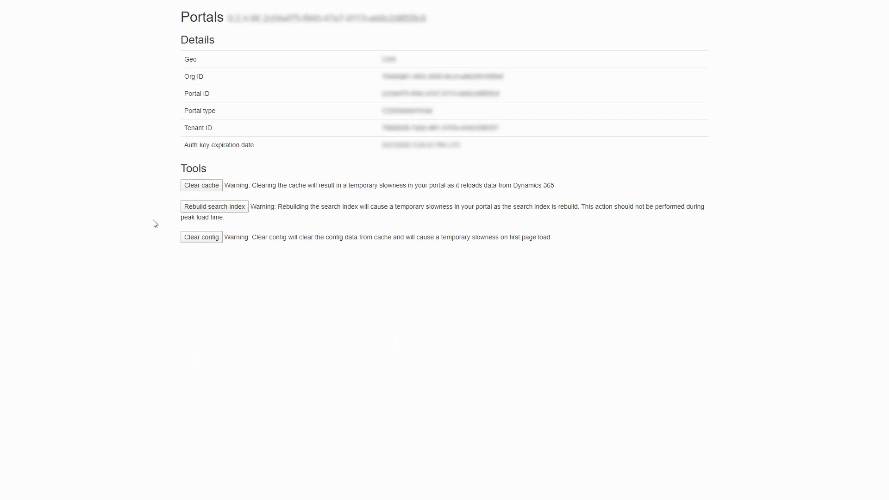
pyautogui.moveTo(214, 206)
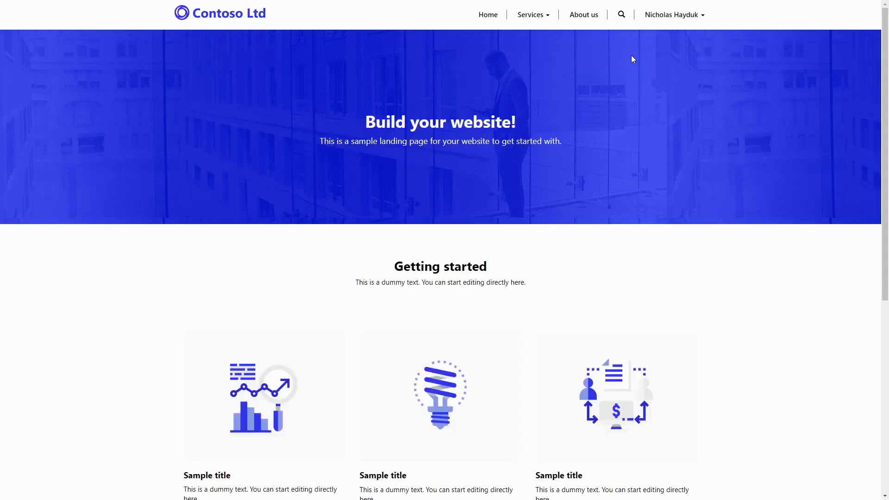
# Search the portal for 'product' again and open the Product C Review result.
pyautogui.click(621, 13)
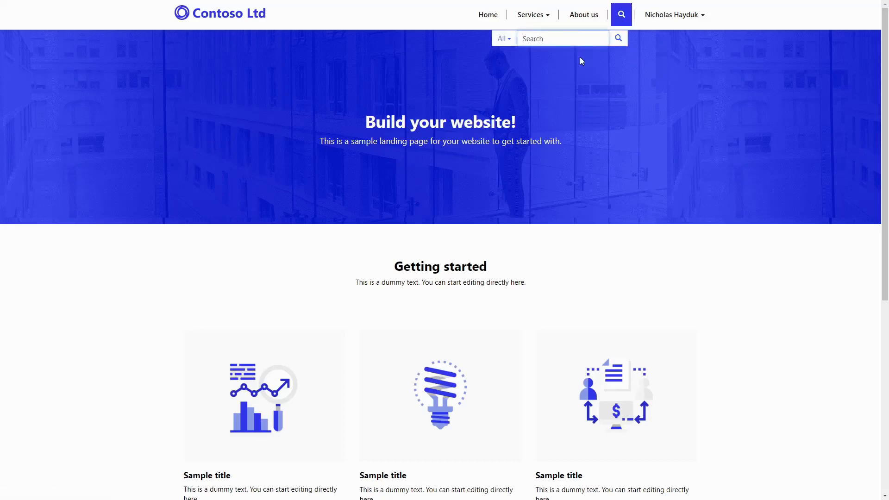
pyautogui.click(618, 38)
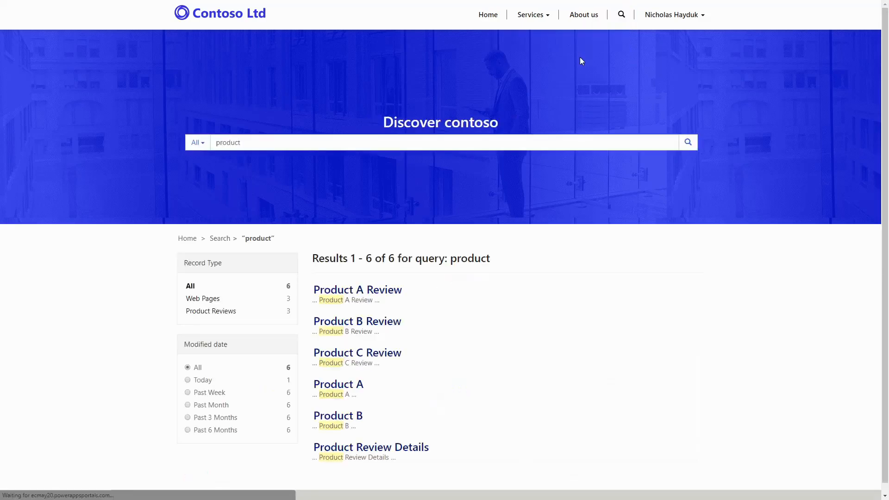
pyautogui.moveTo(495, 258)
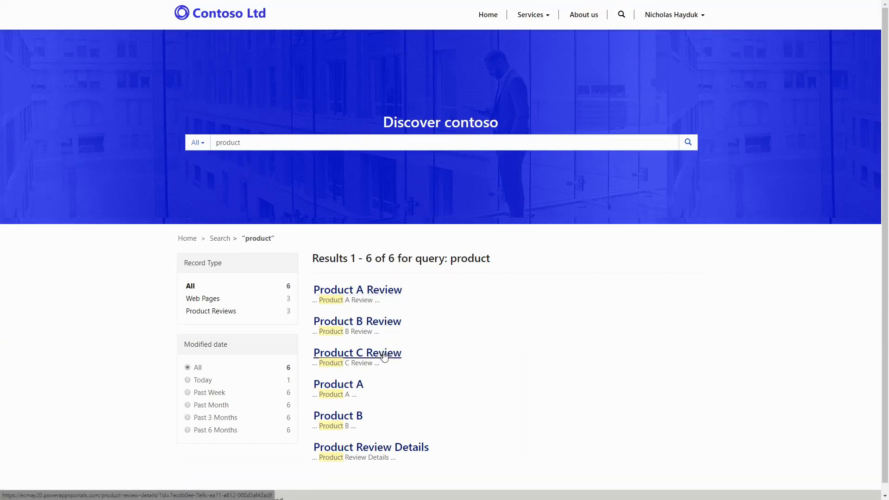
pyautogui.click(358, 352)
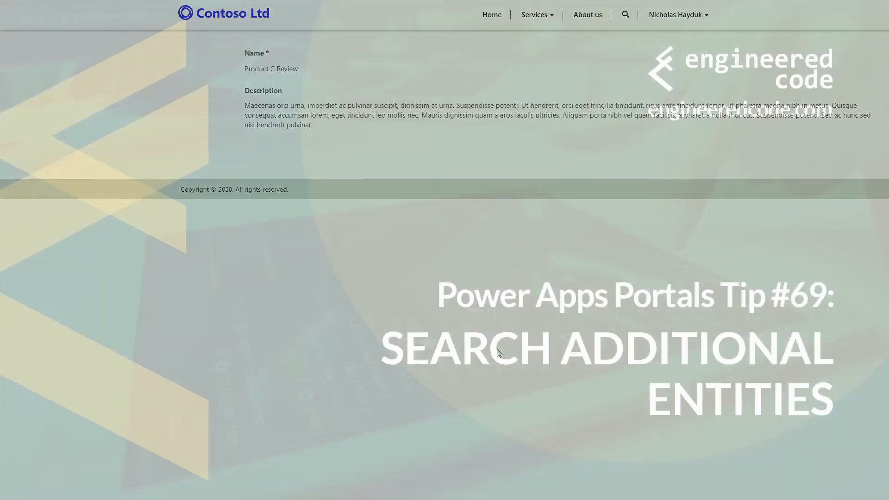